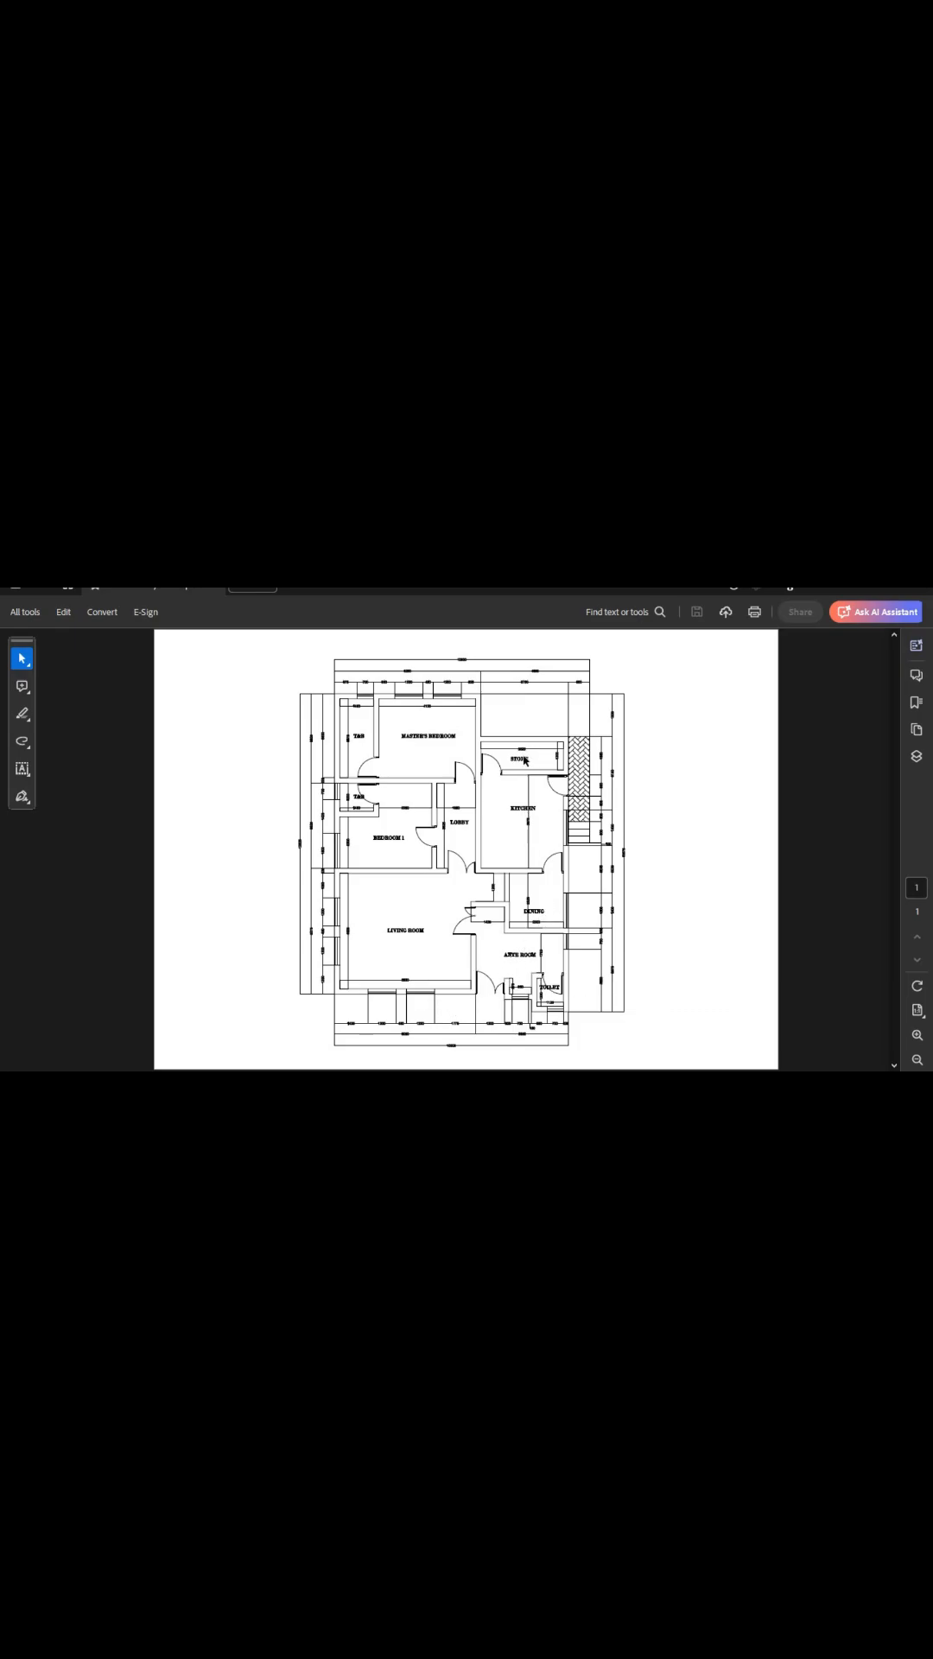
# Step: Narrate the plan to replicate every element, then choose 'Archi demo youtube.pdf' as the PDF to import as a block
pyautogui.write('we')
pyautogui.write('lobby')
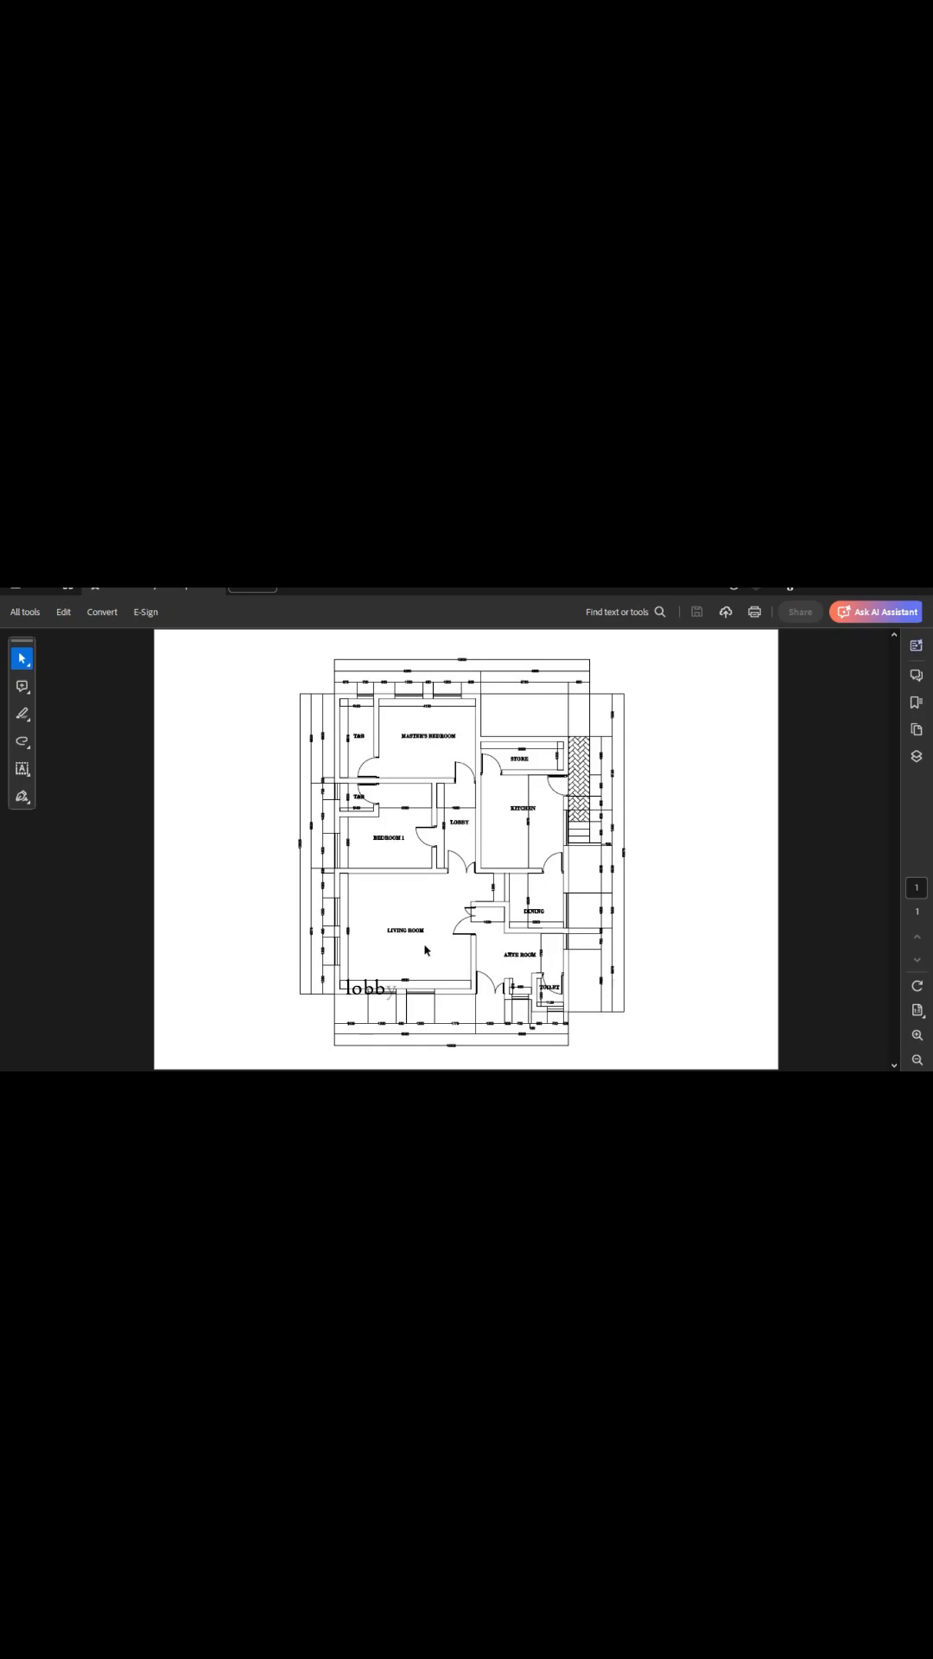
pyautogui.write('then we')
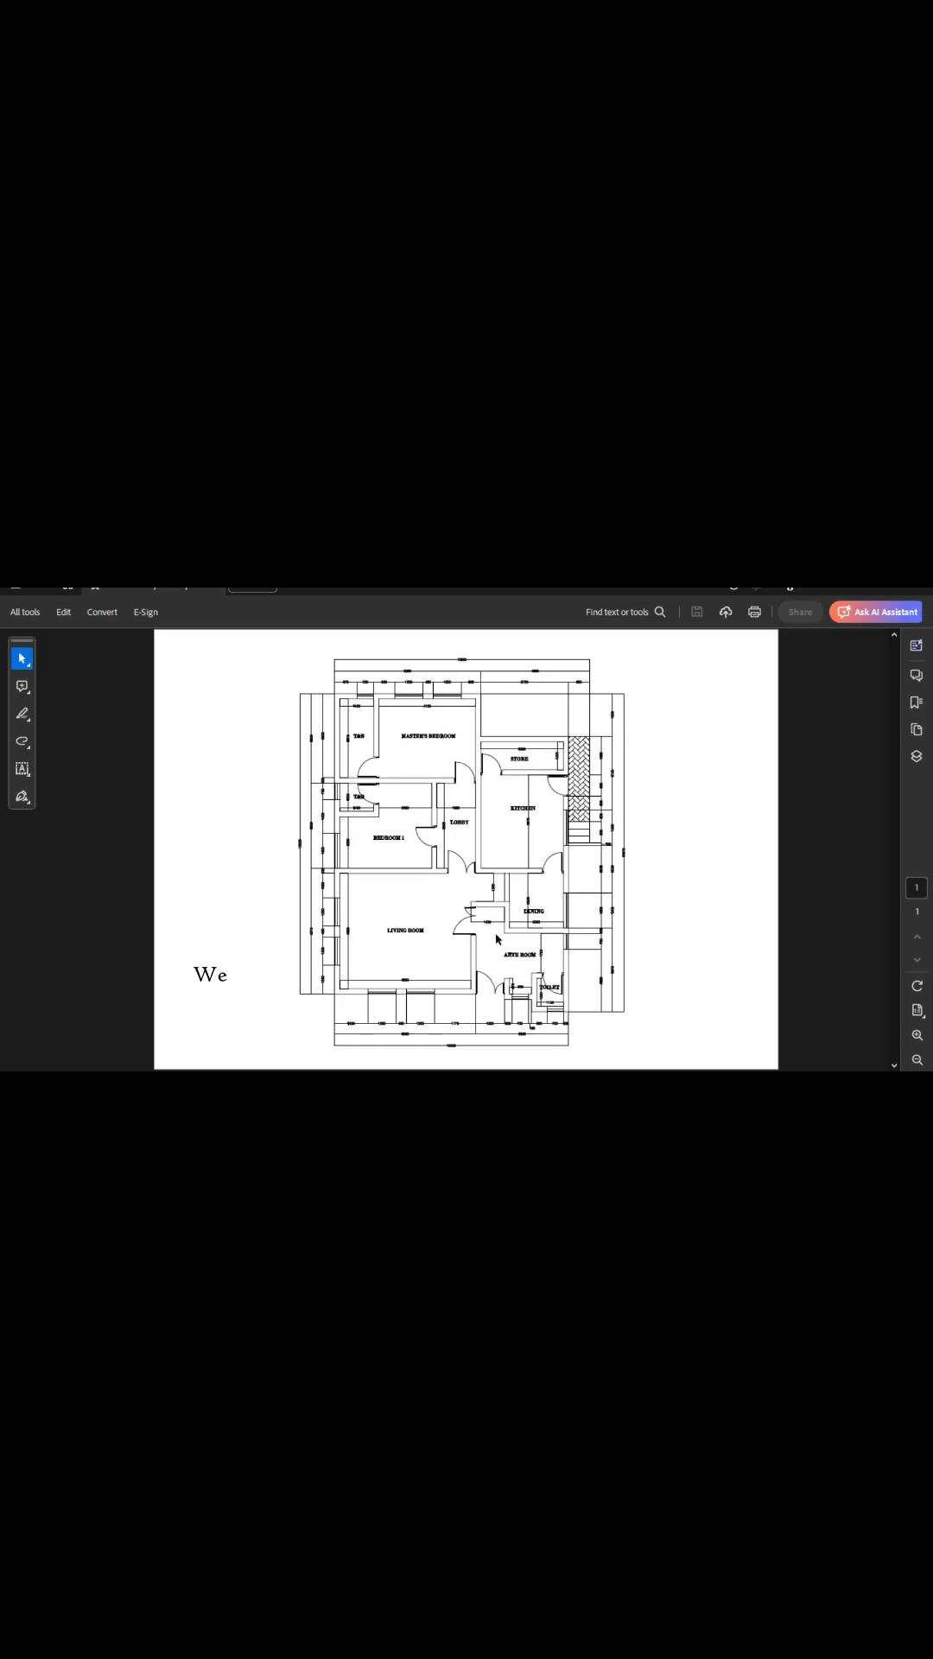
pyautogui.write('will be replicating every')
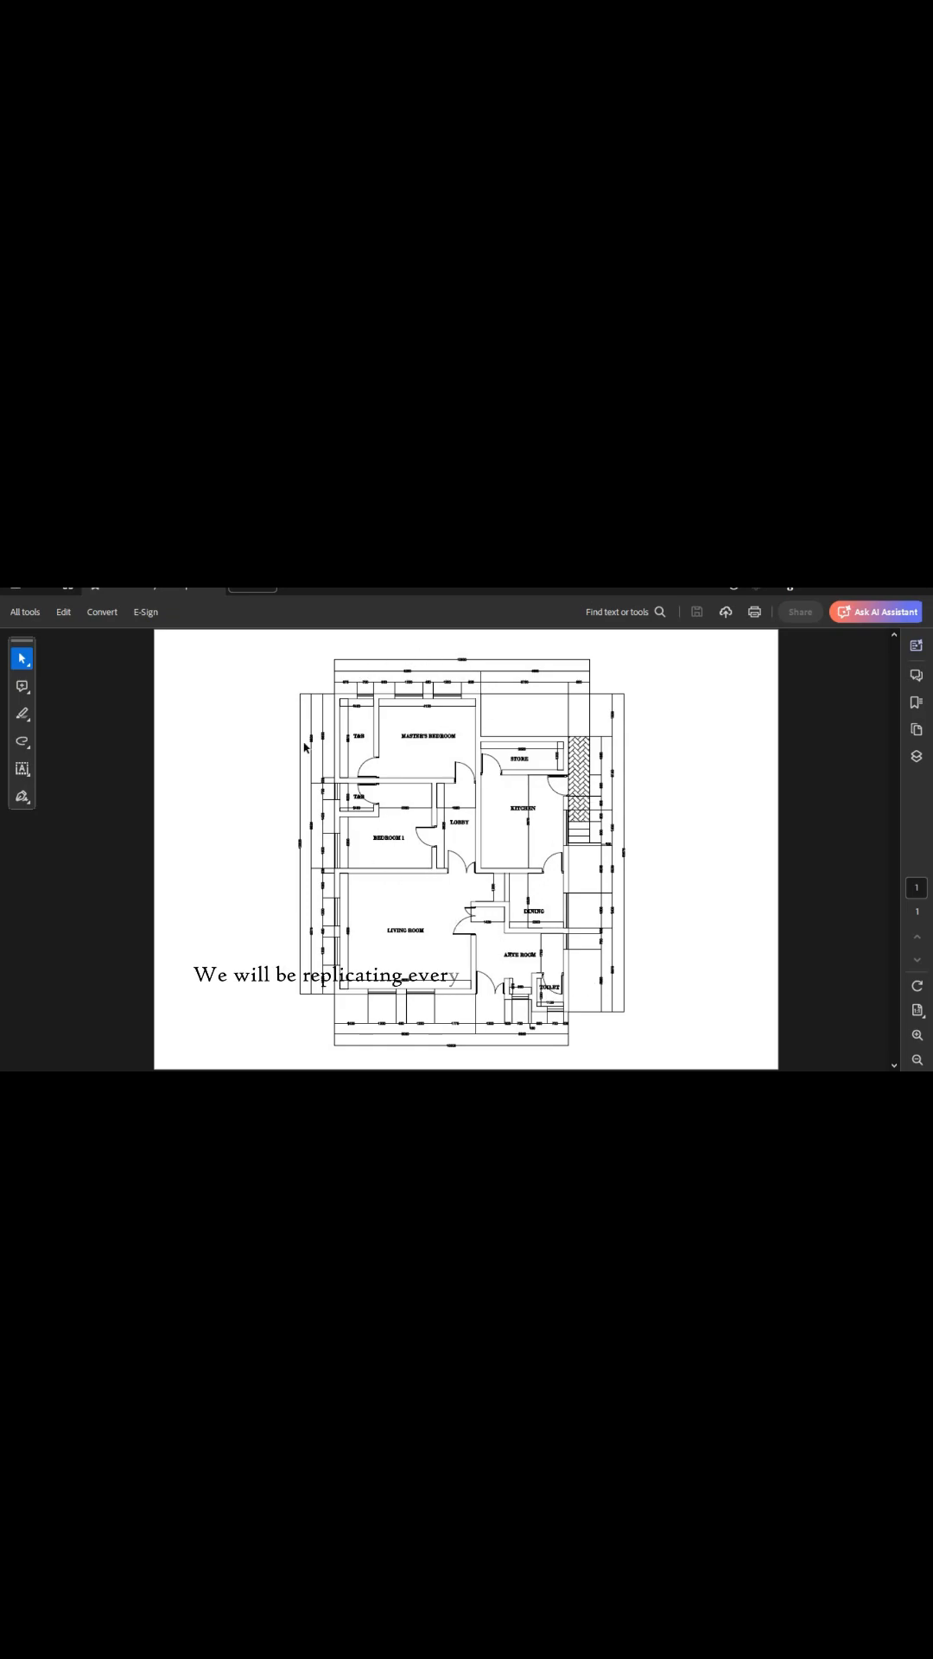
pyautogui.write('element on this architect')
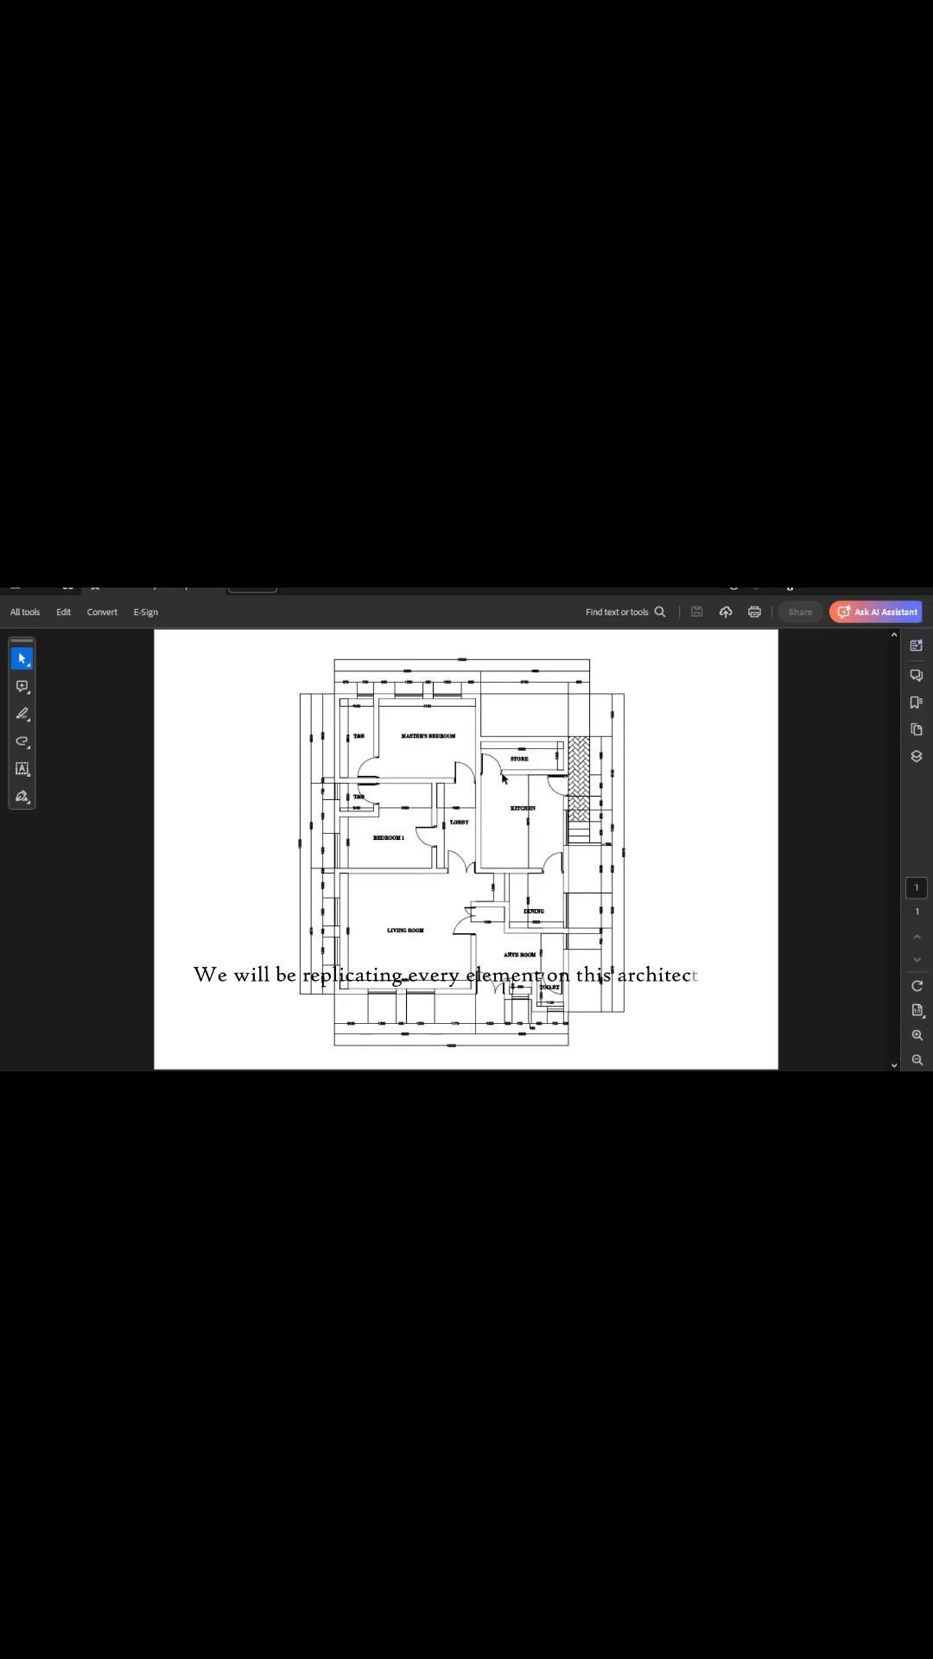
pyautogui.write('ural plan in order to sho')
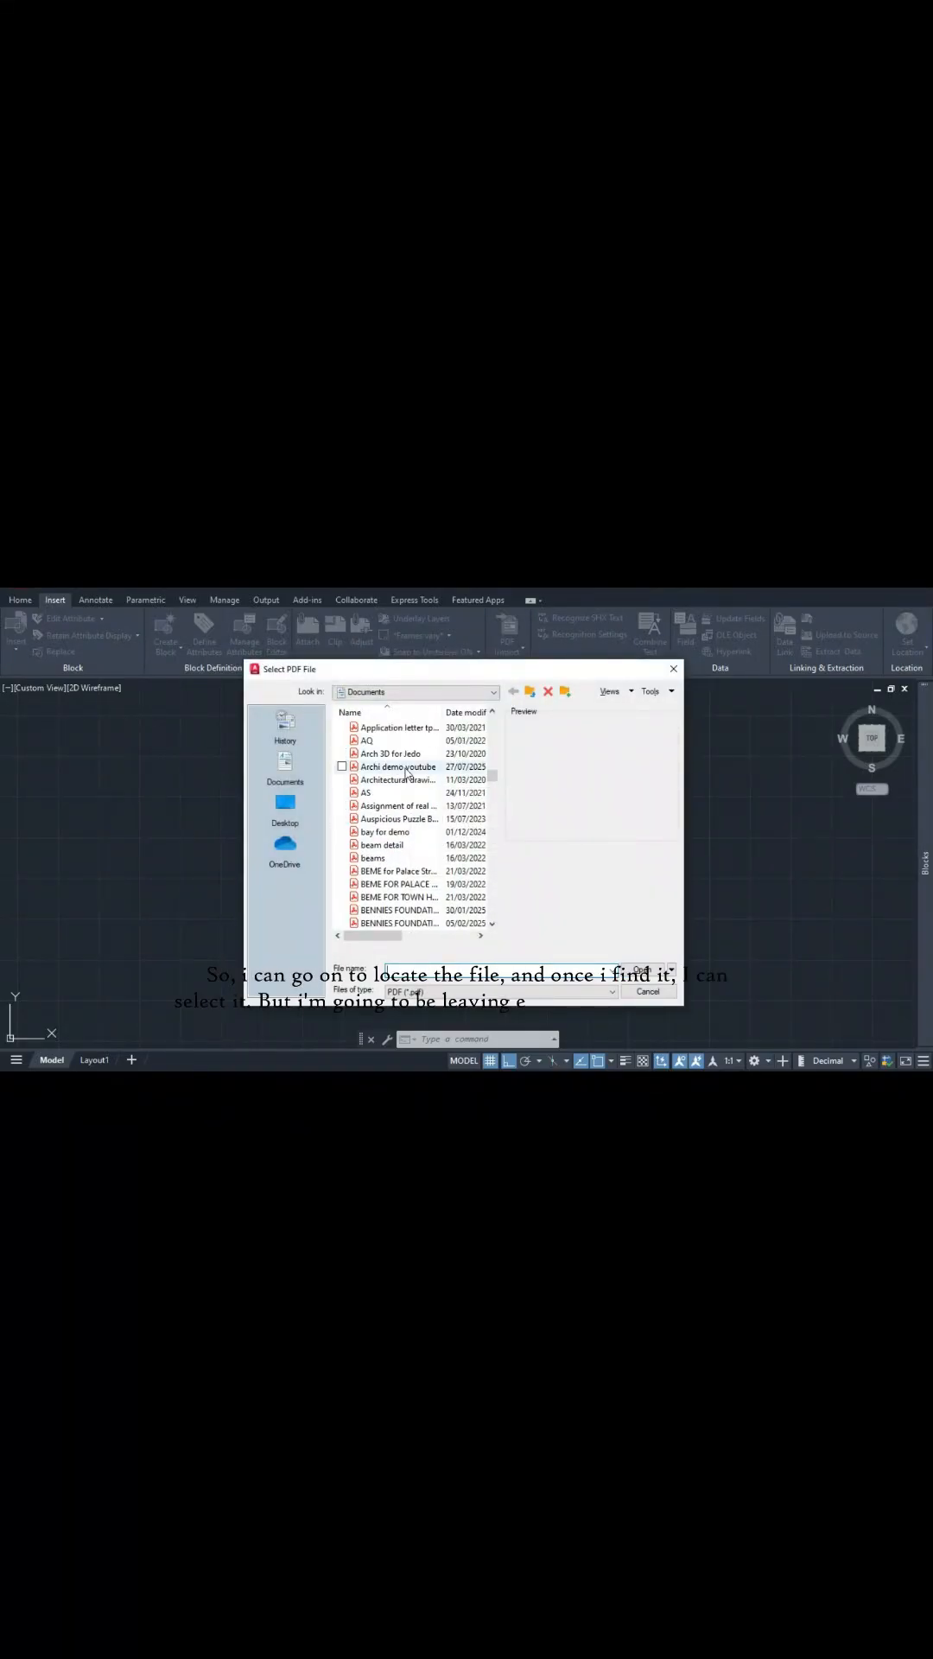
pyautogui.doubleClick(397, 765)
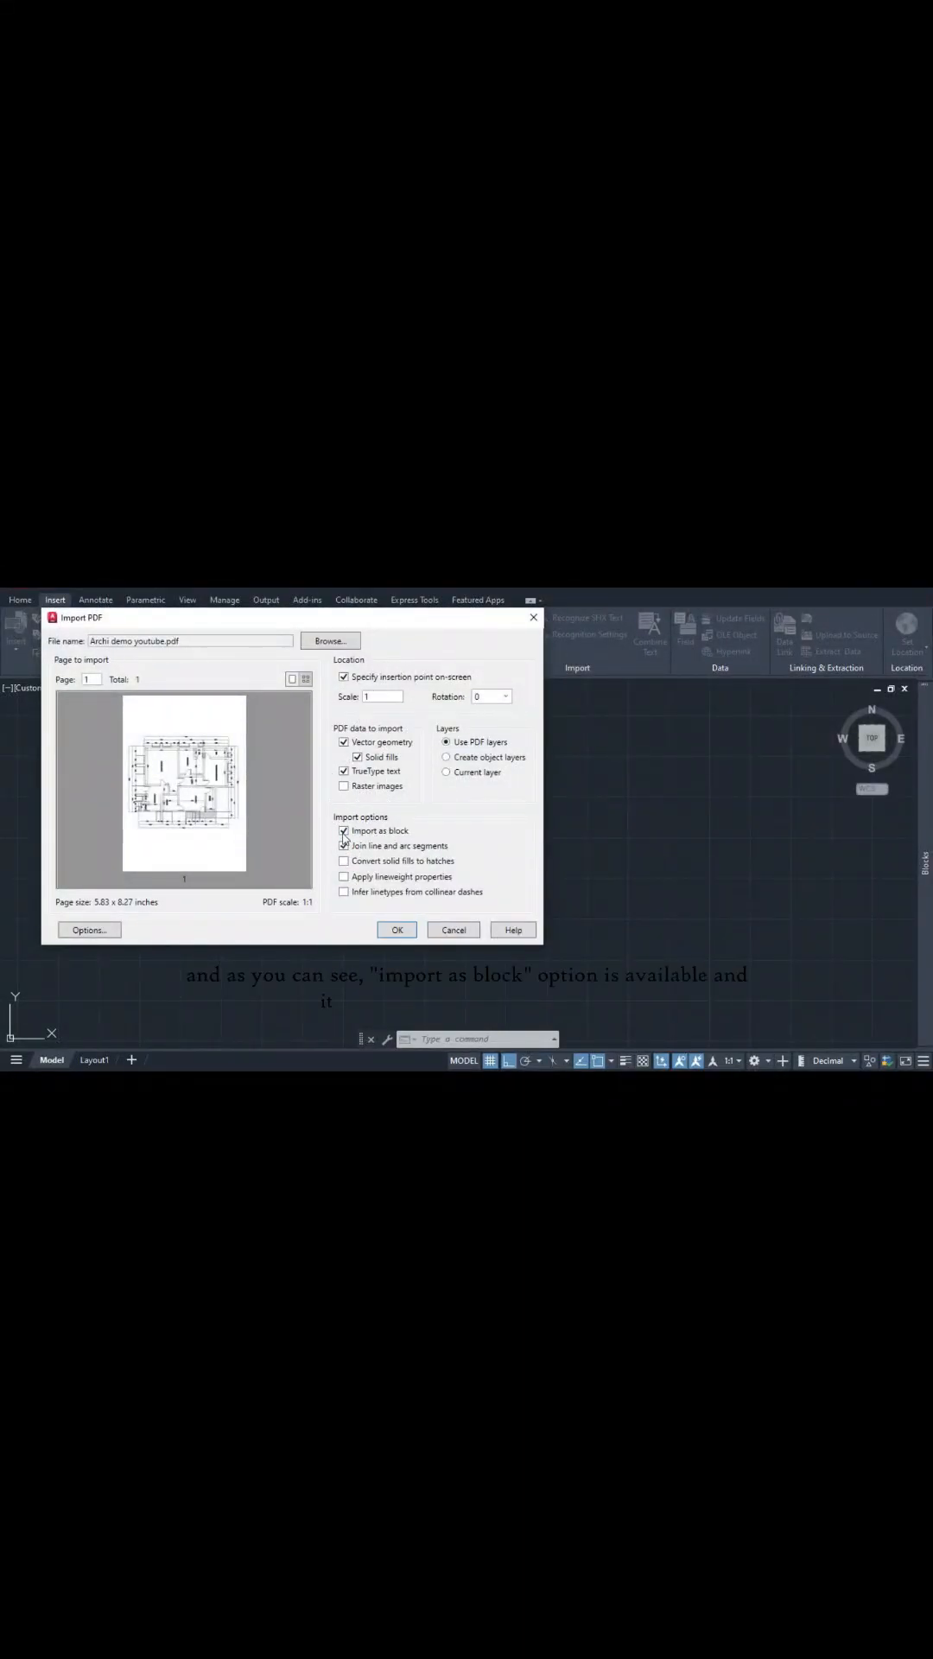
pyautogui.moveTo(364, 845)
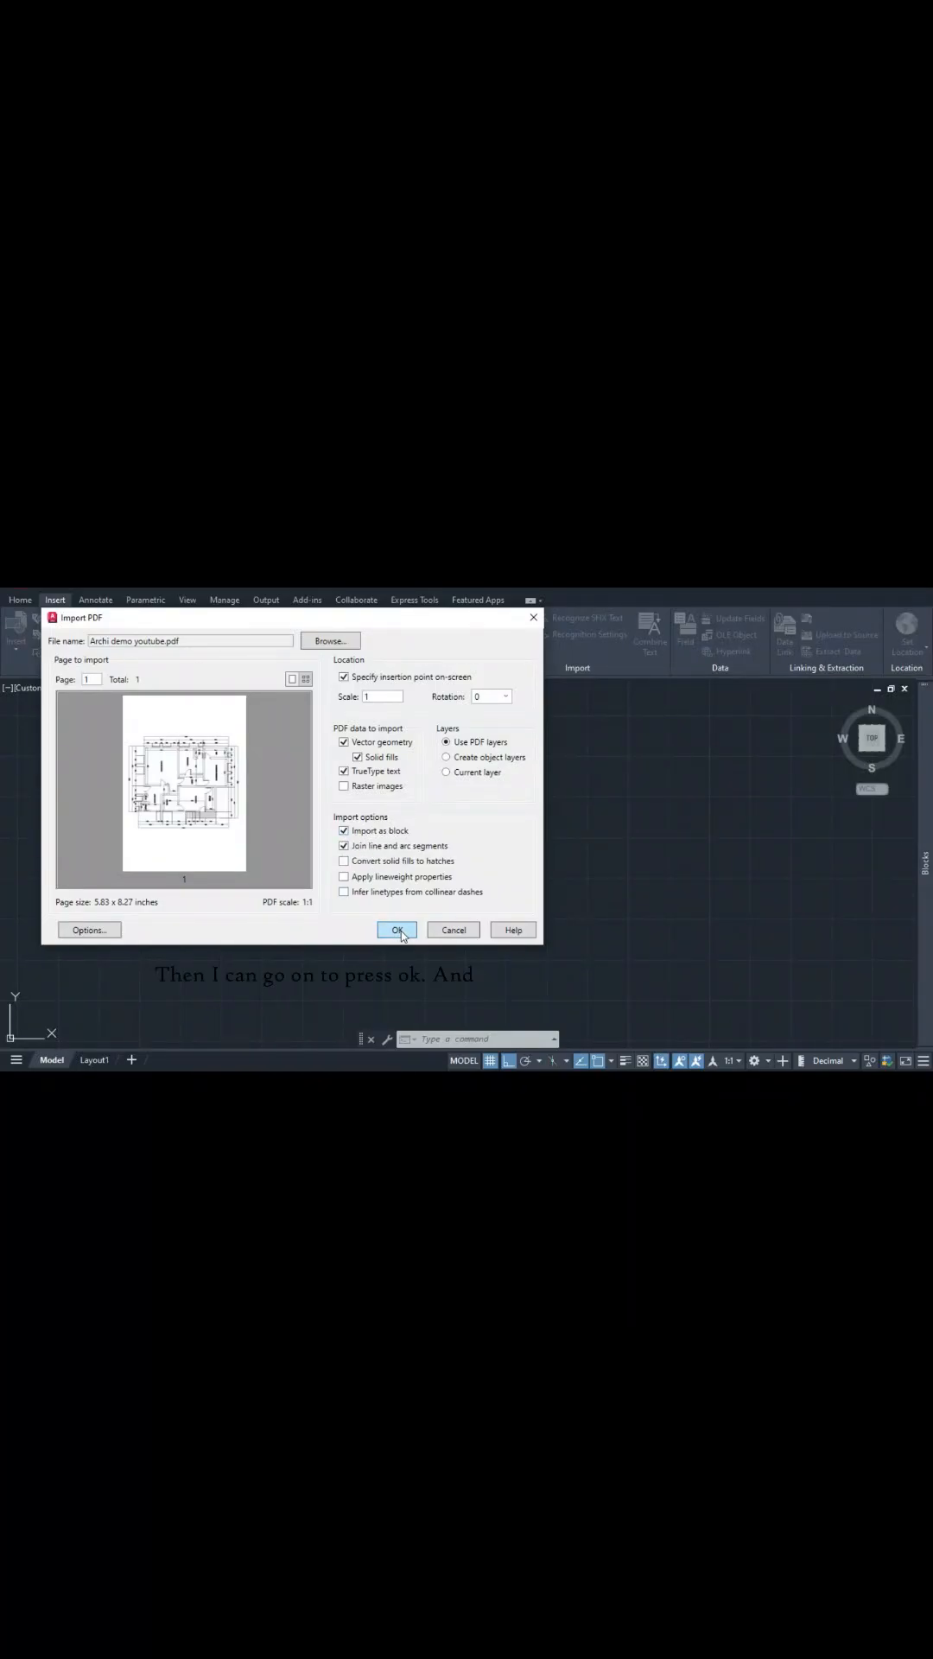
pyautogui.click(397, 929)
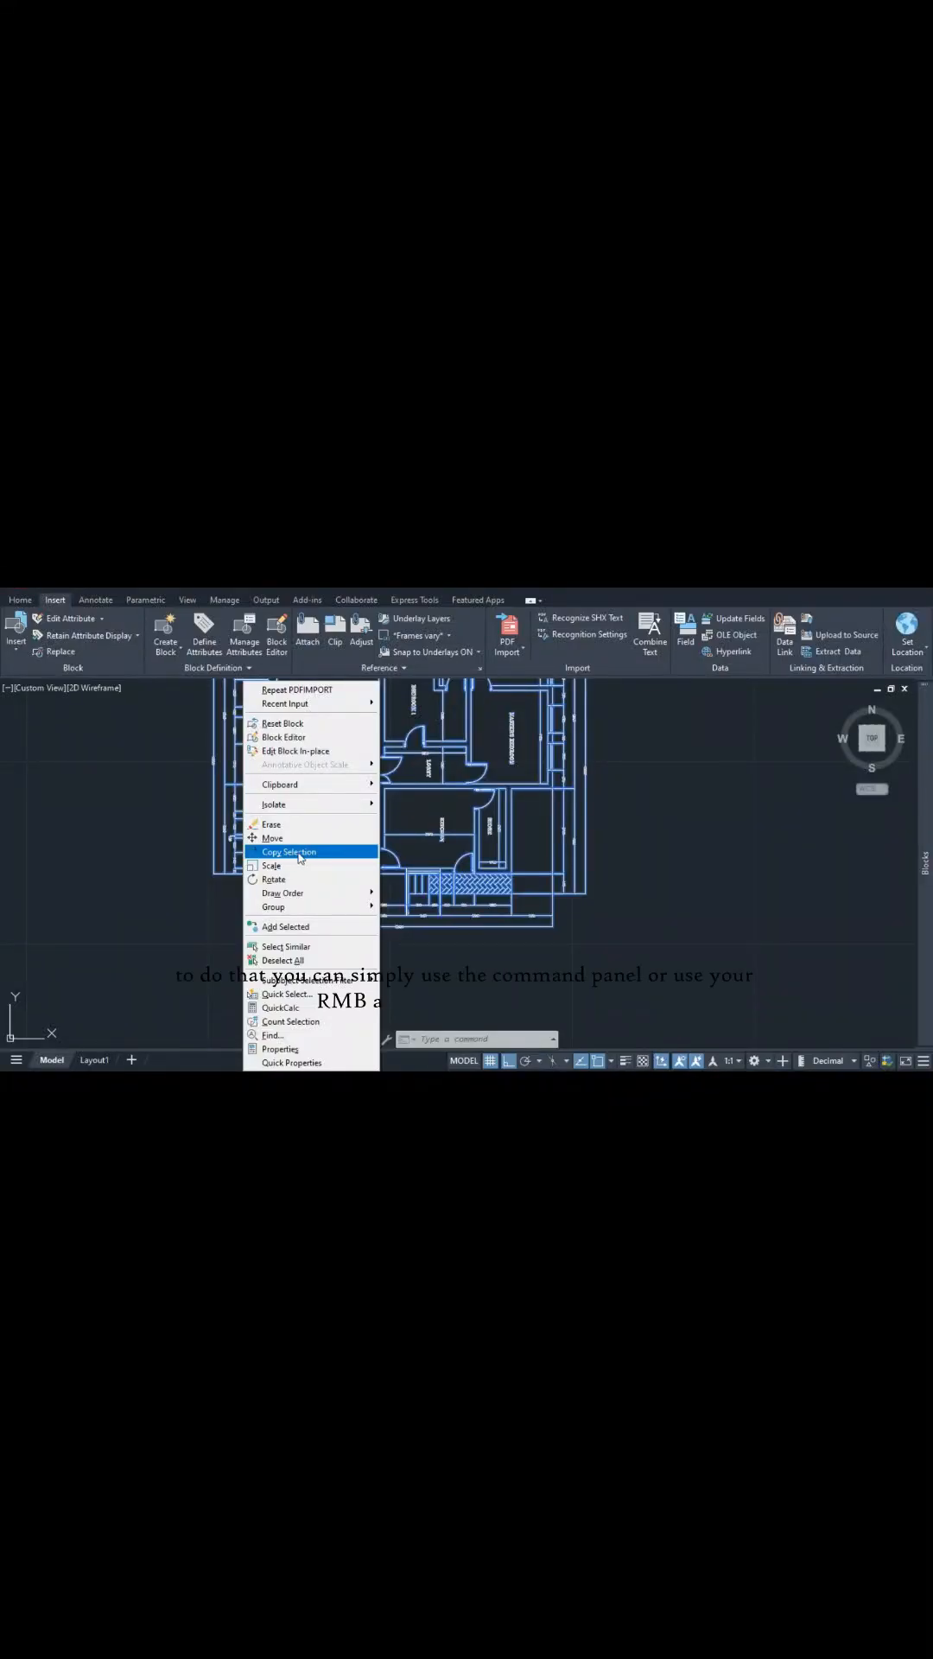
pyautogui.moveTo(275, 879)
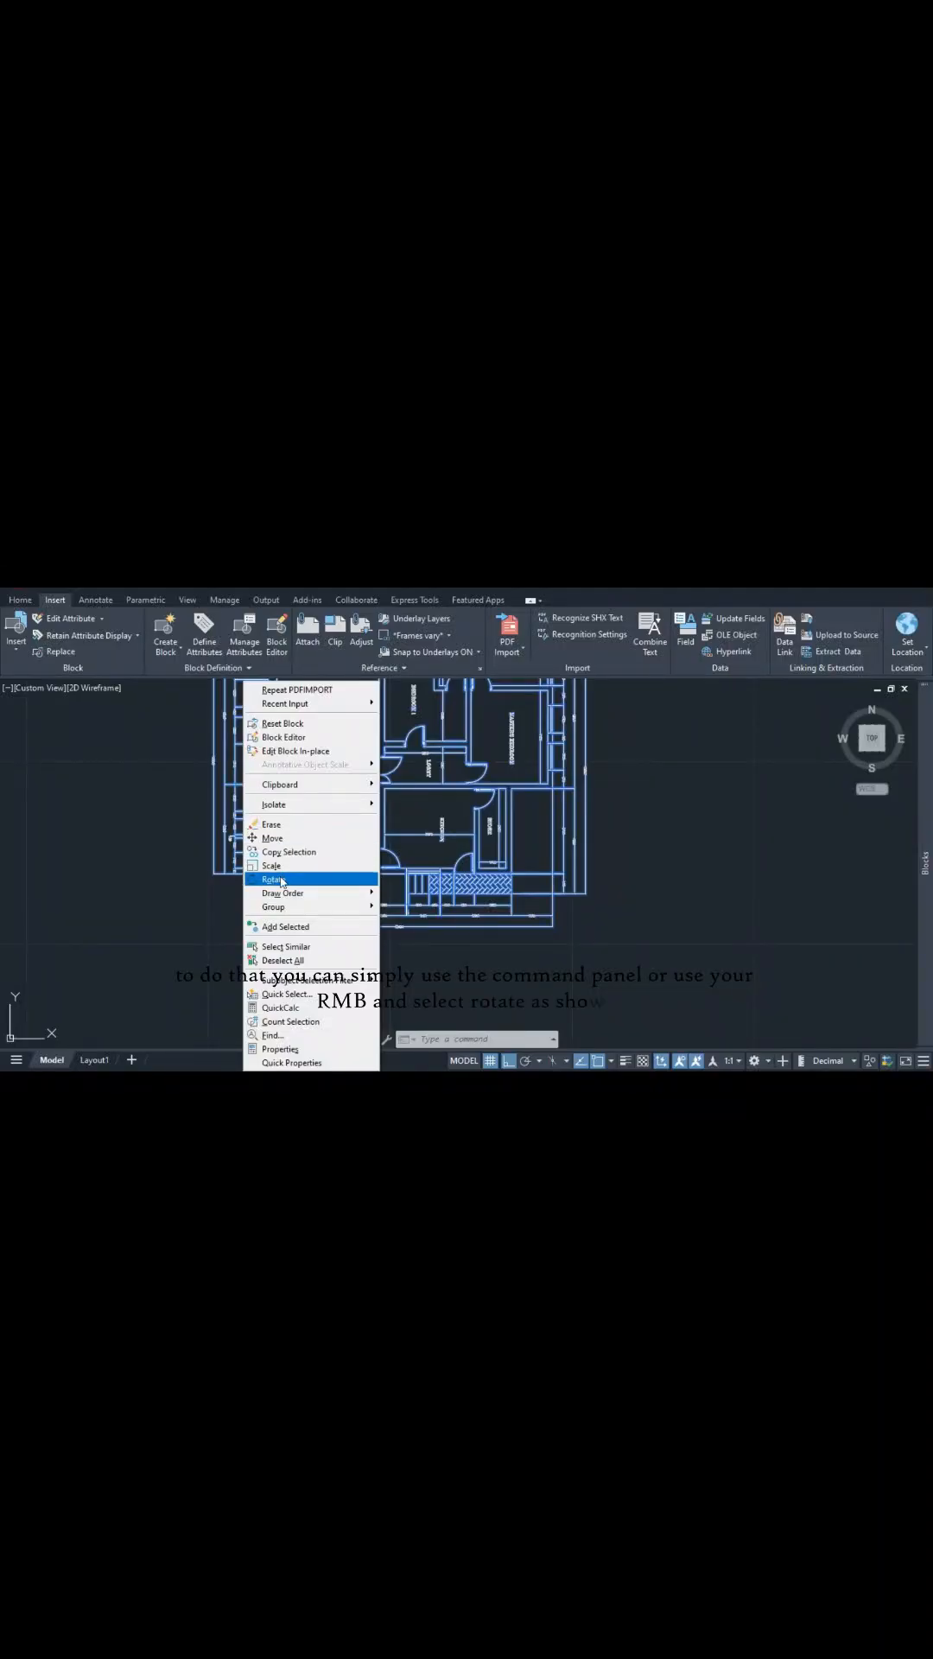
# Step: Start the Rotate command on the imported floor plan block from its context menu
pyautogui.click(274, 878)
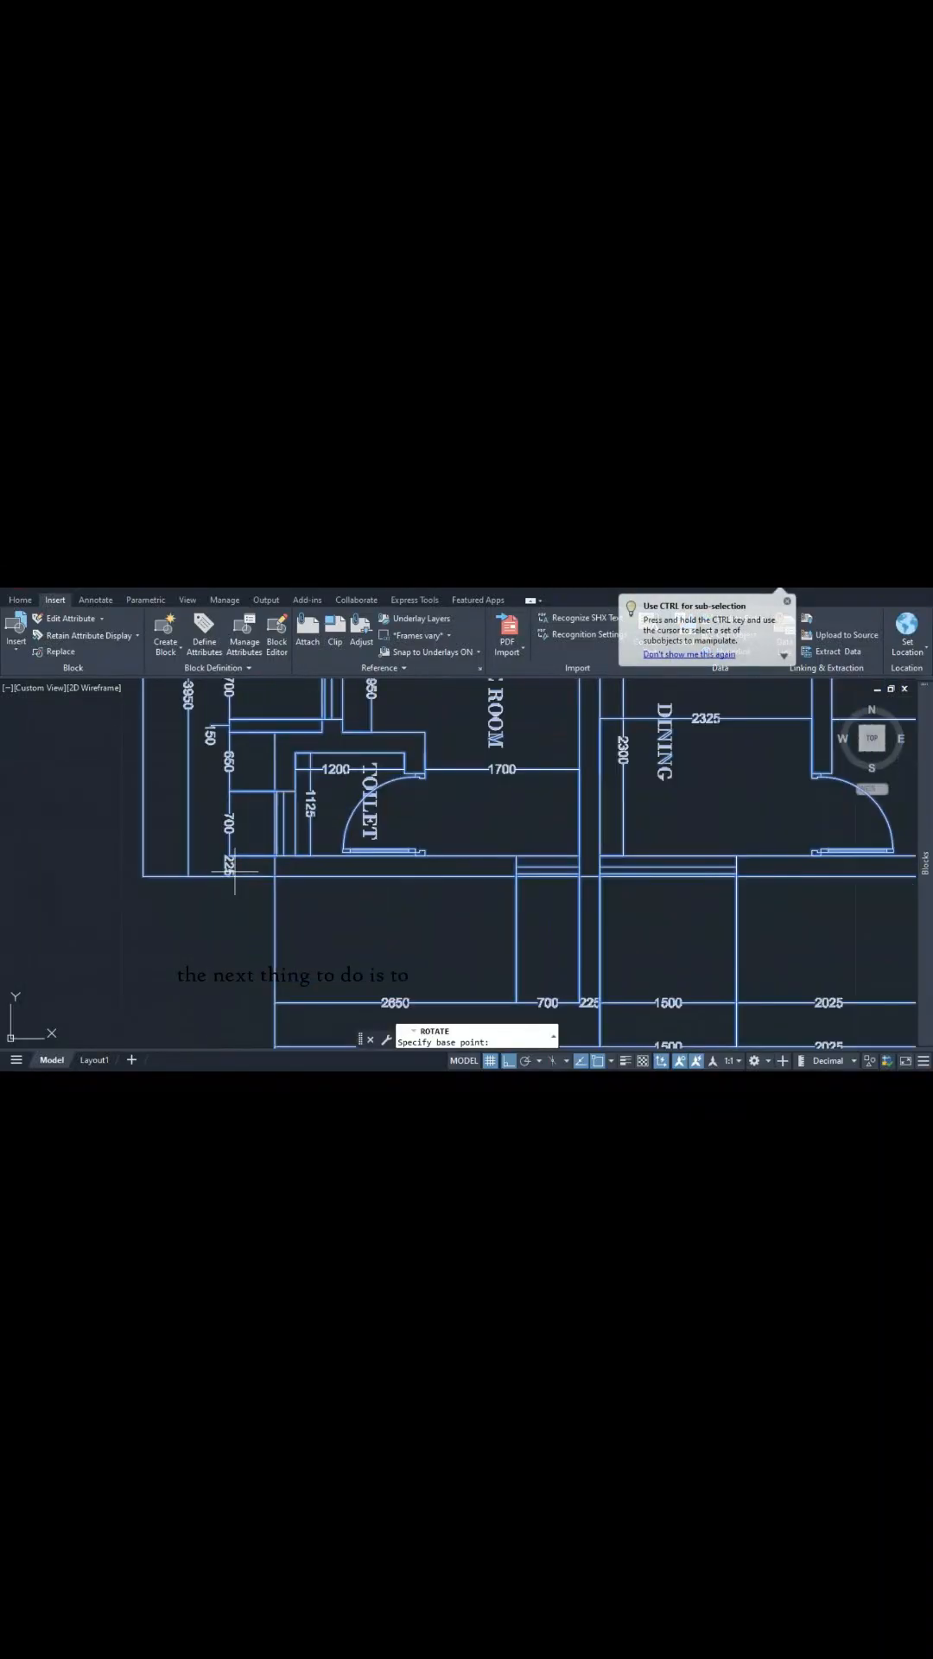